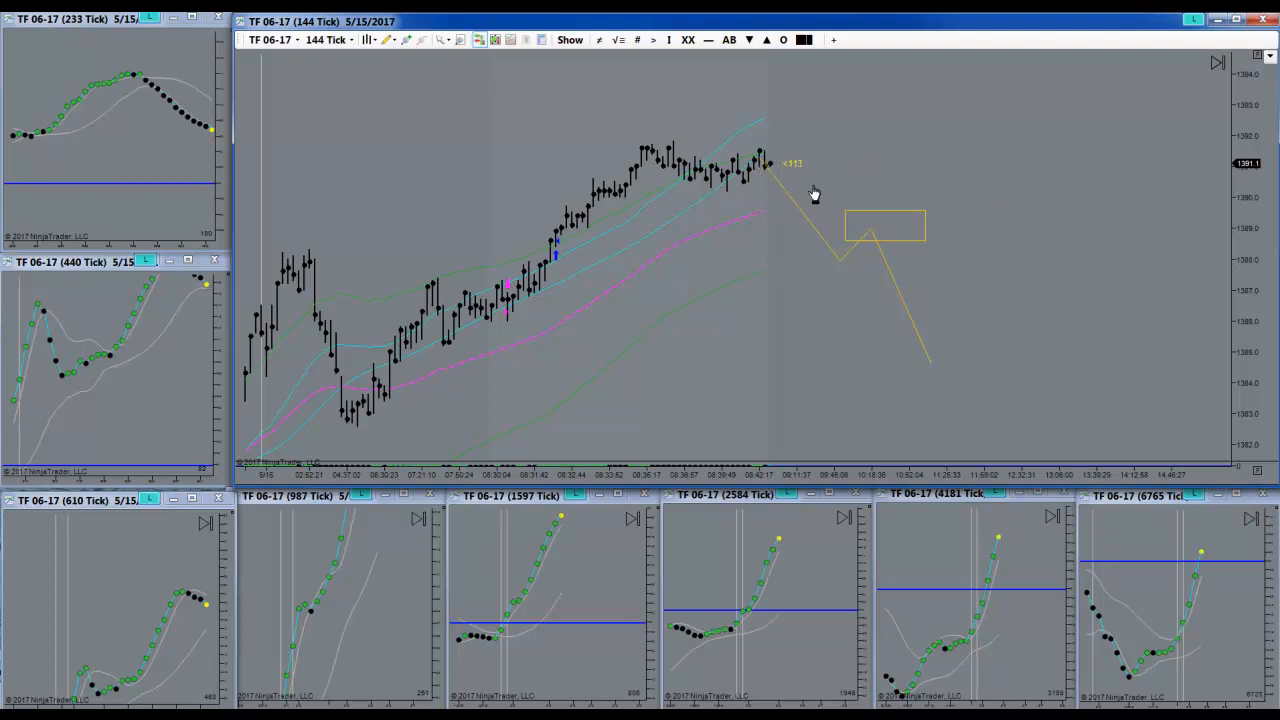
{"action": "mouse_move", "coordinate": [530, 290]}
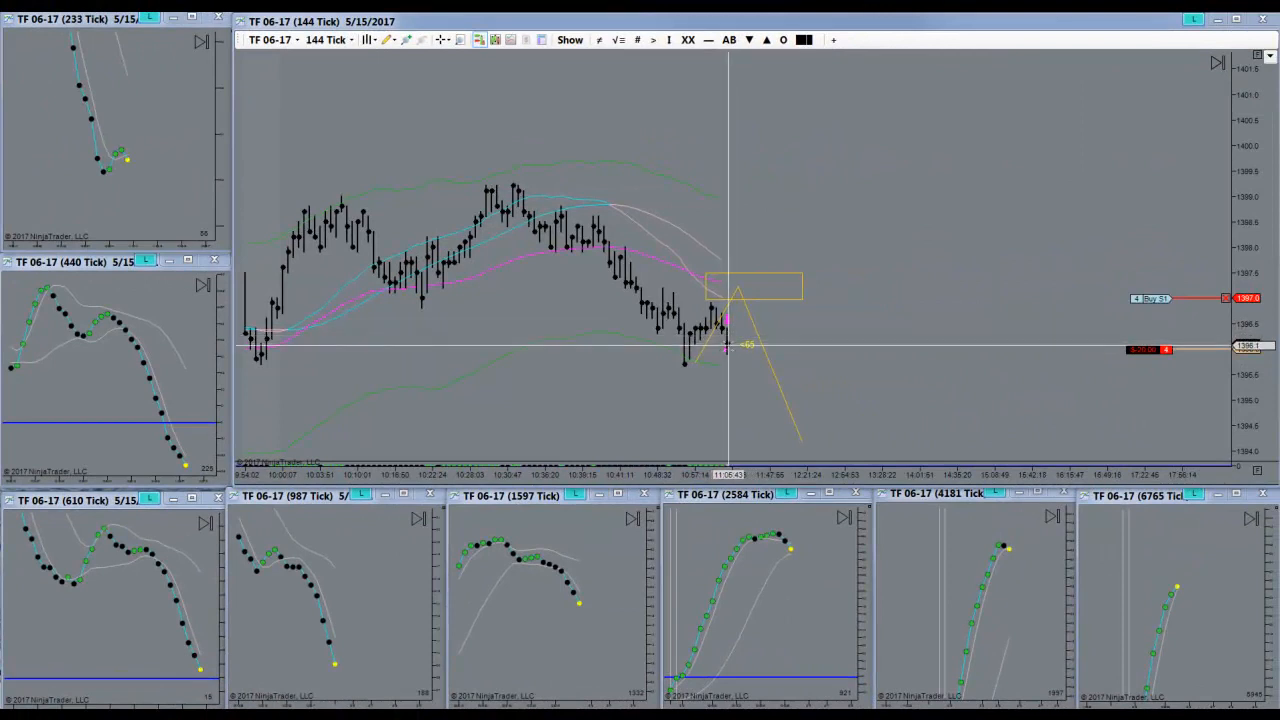
{"action": "mouse_move", "coordinate": [788, 163]}
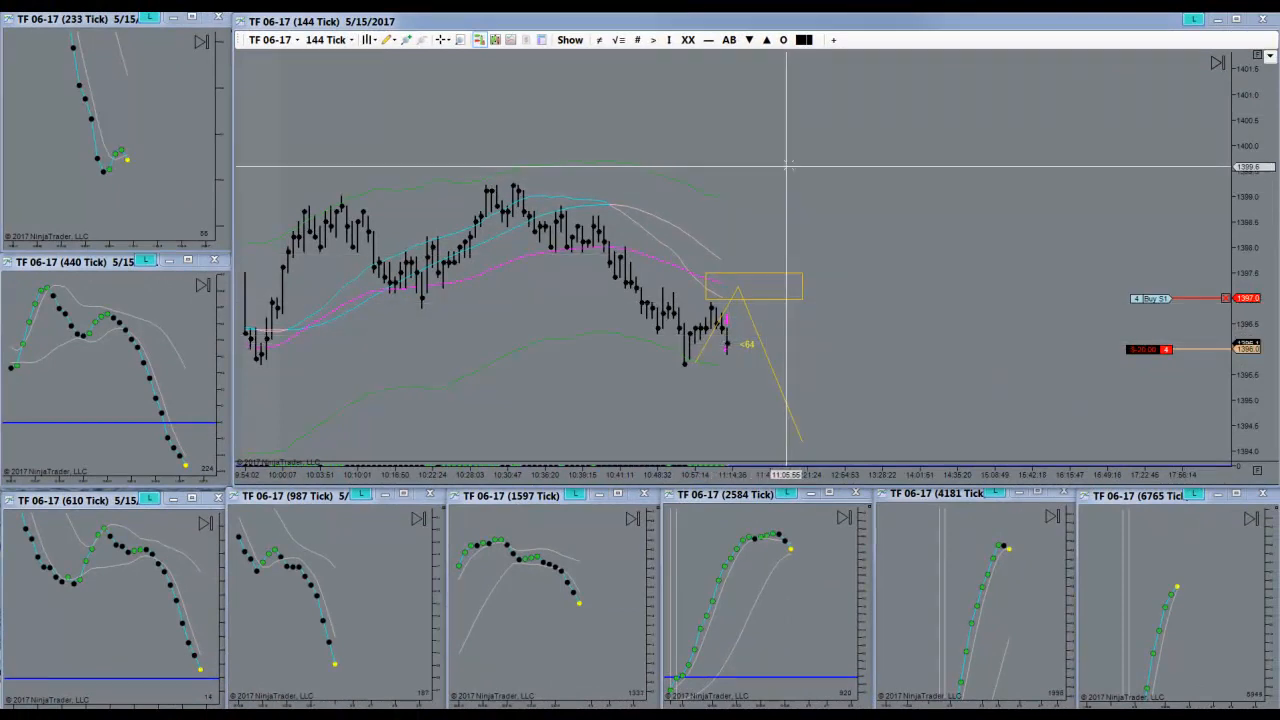